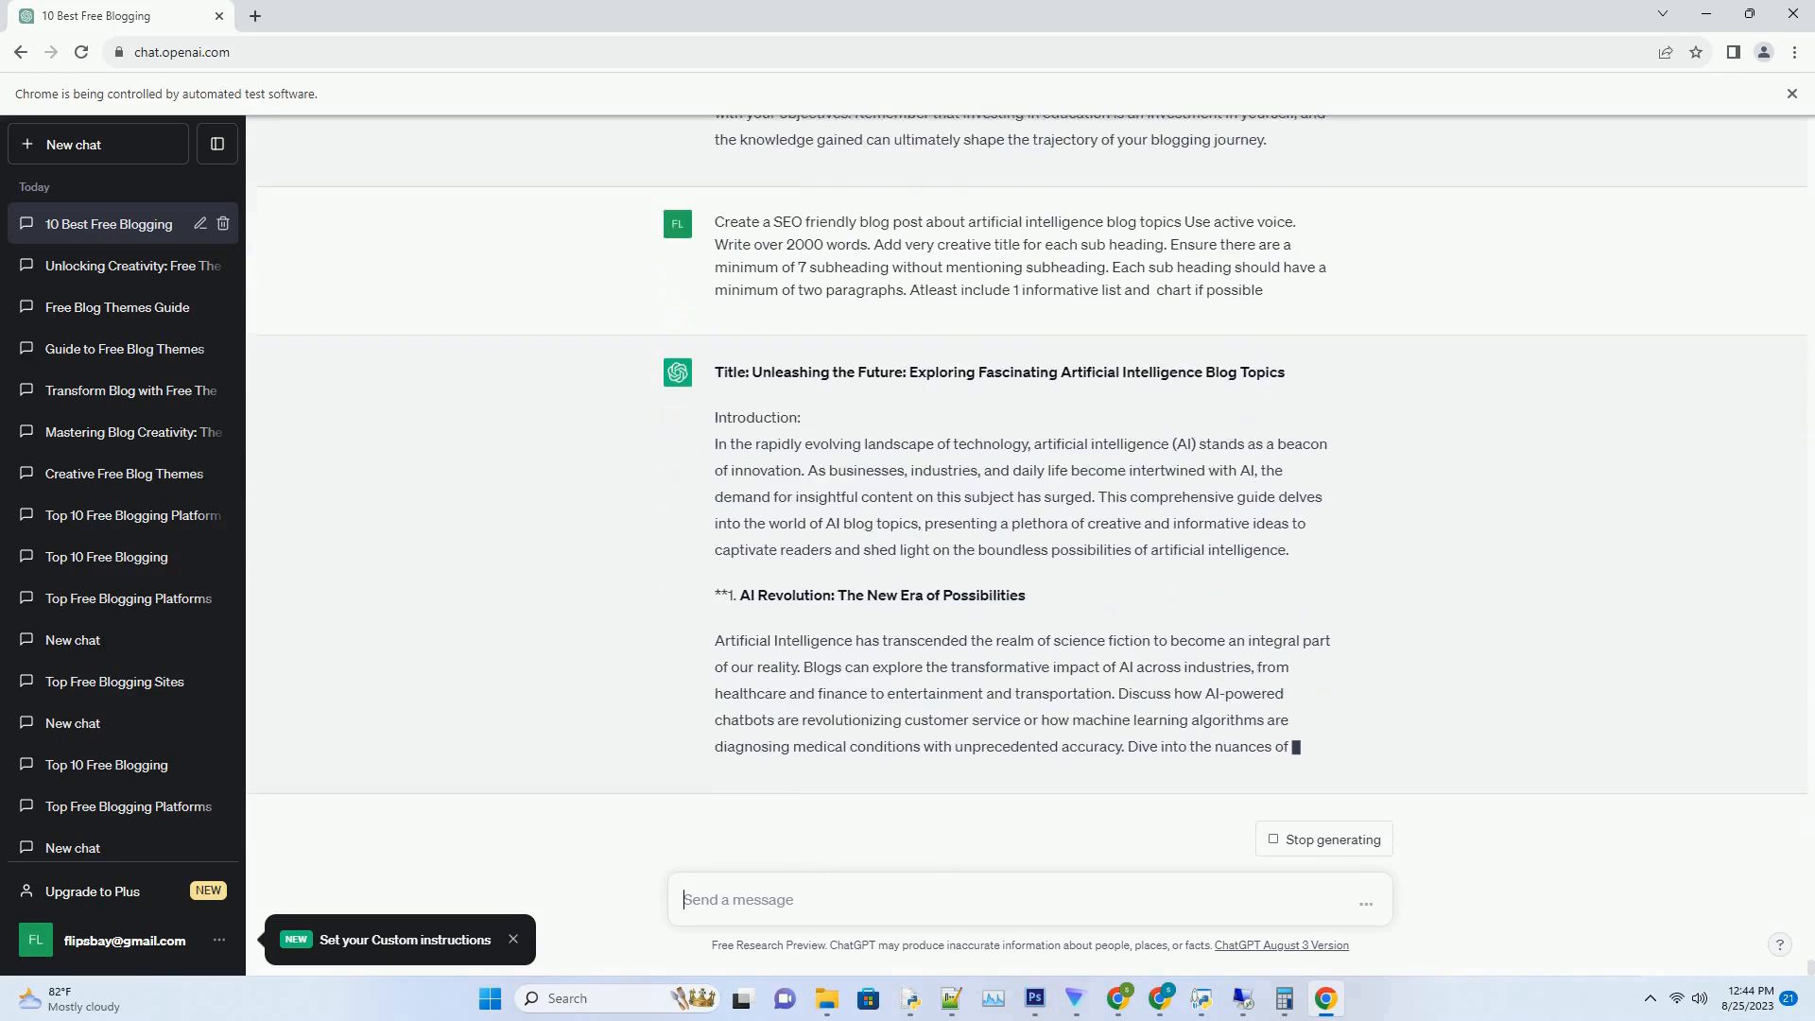
Follow the generating AI blog post down to its DIY AI section and closing Conclusion.
scroll(down, 3)
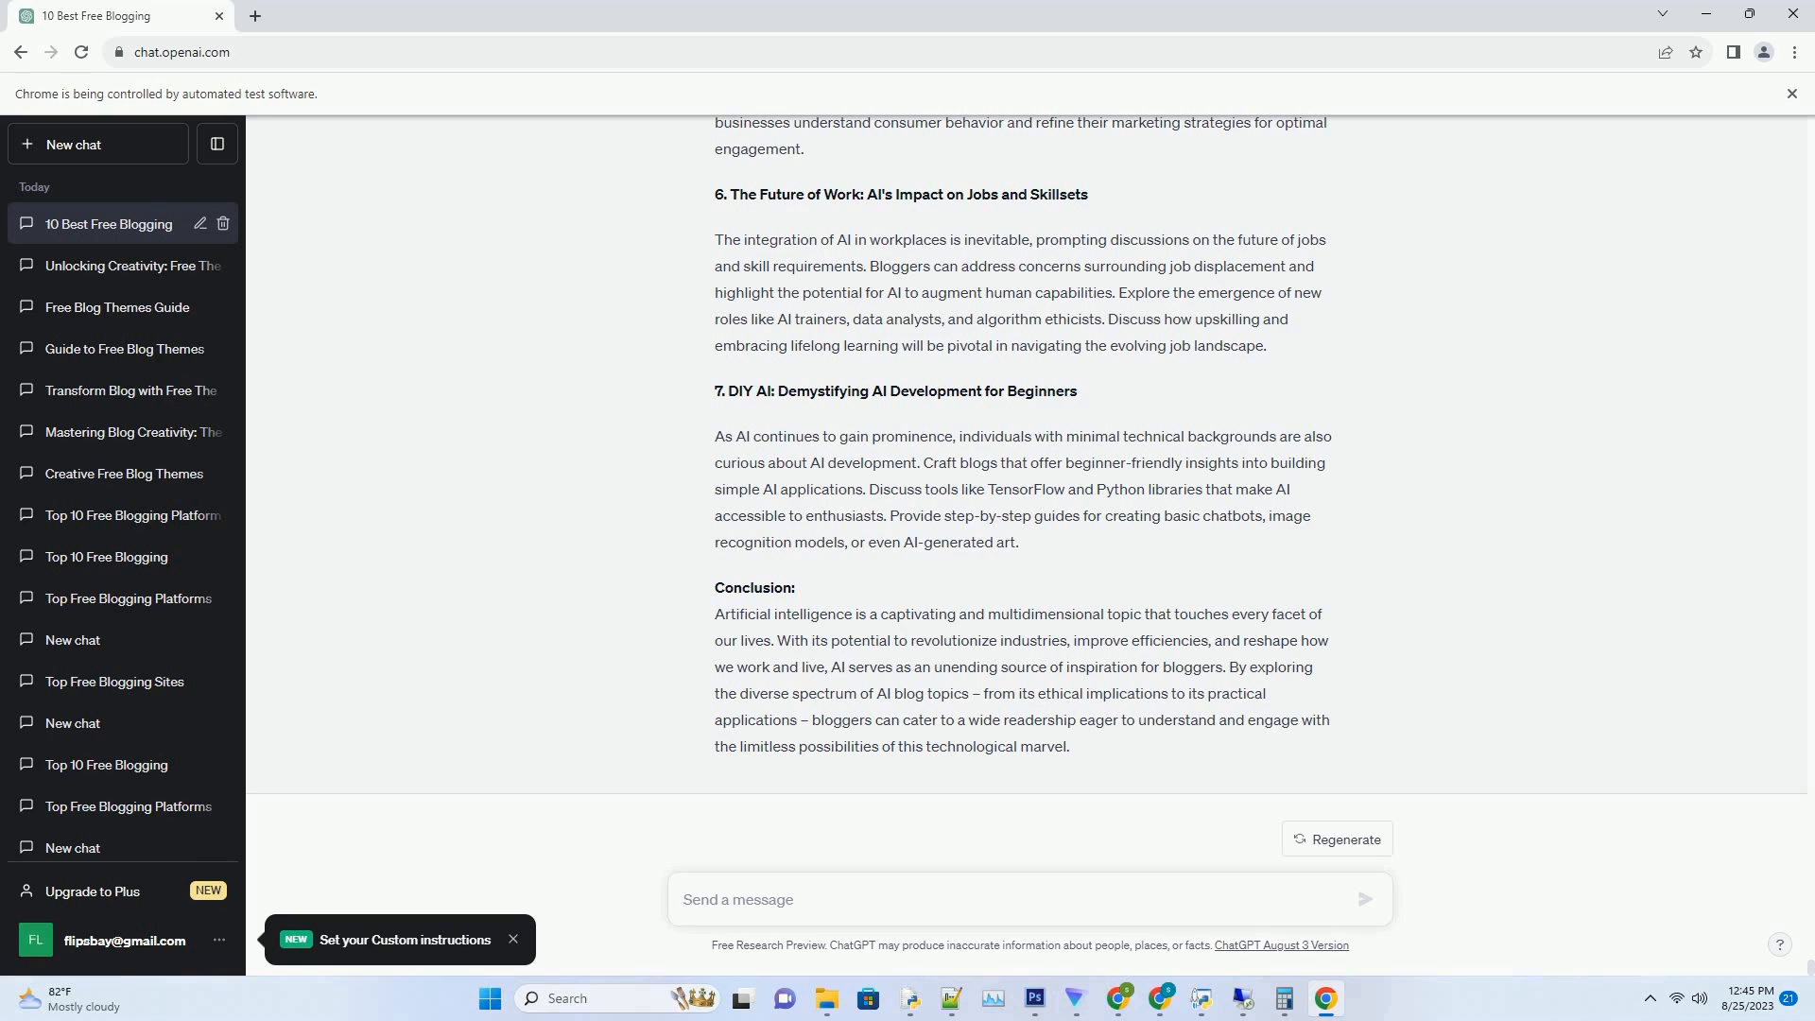
click(1029, 900)
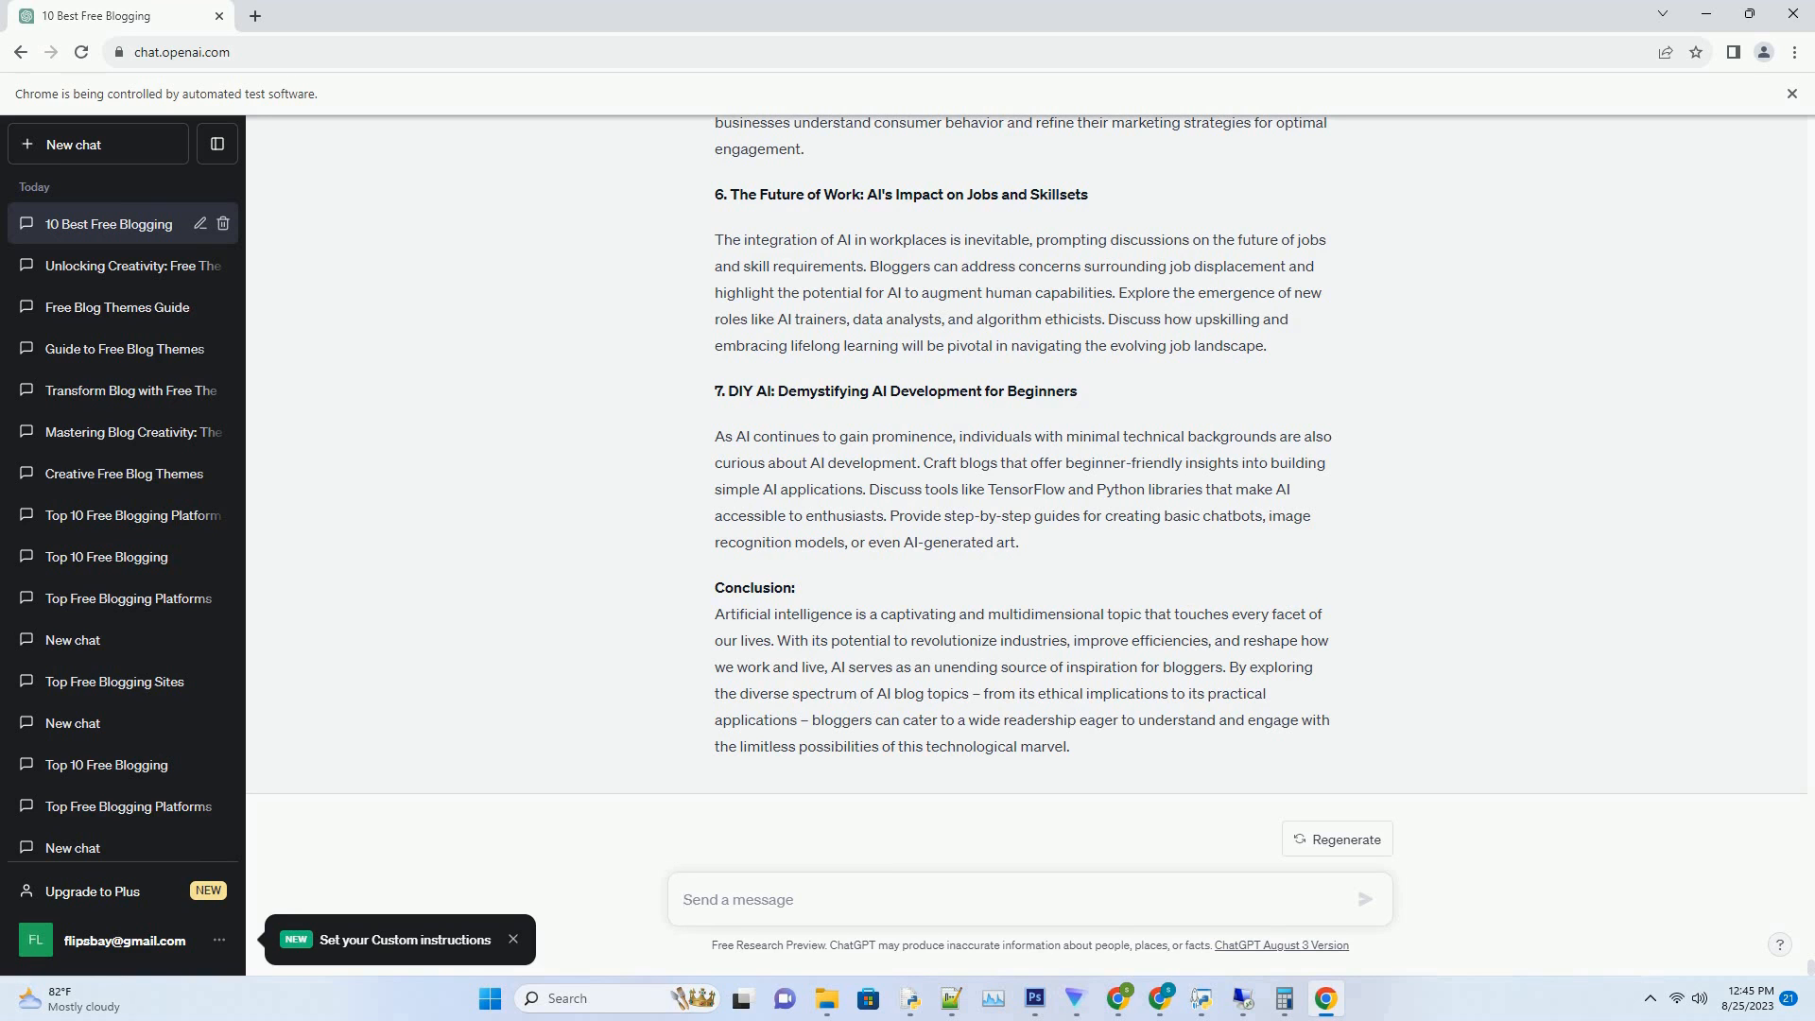
click(1028, 900)
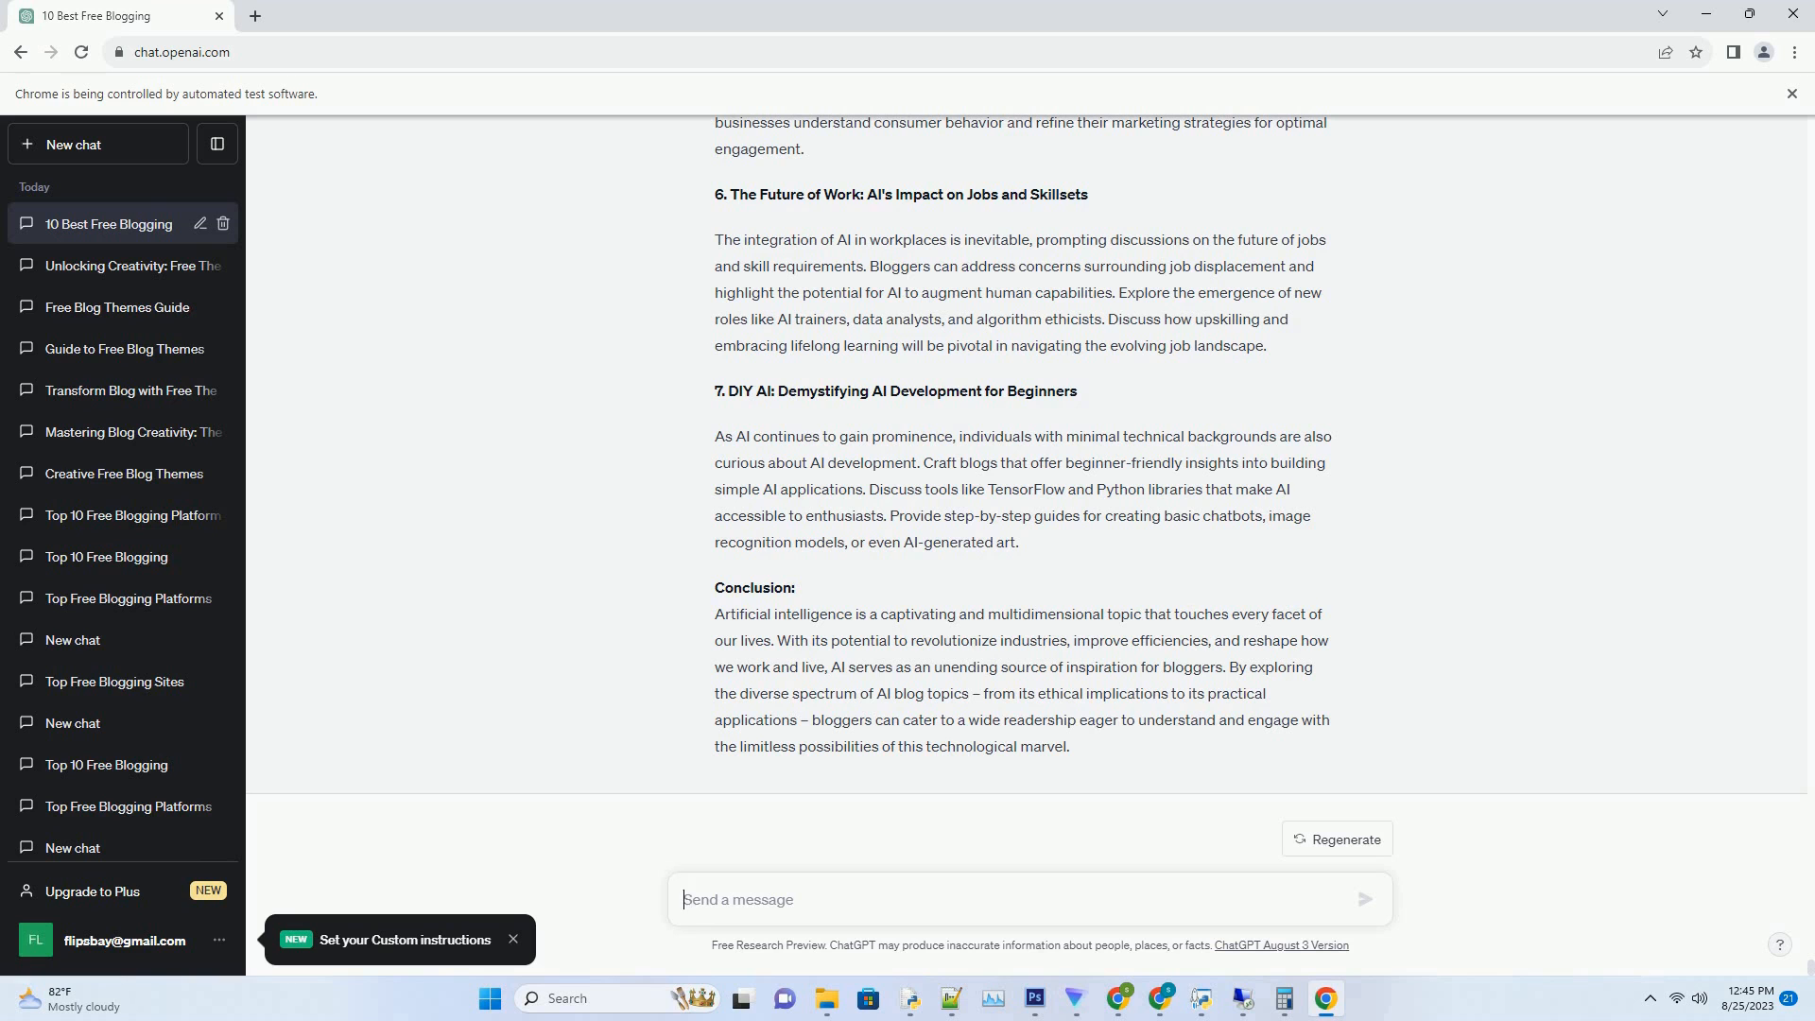